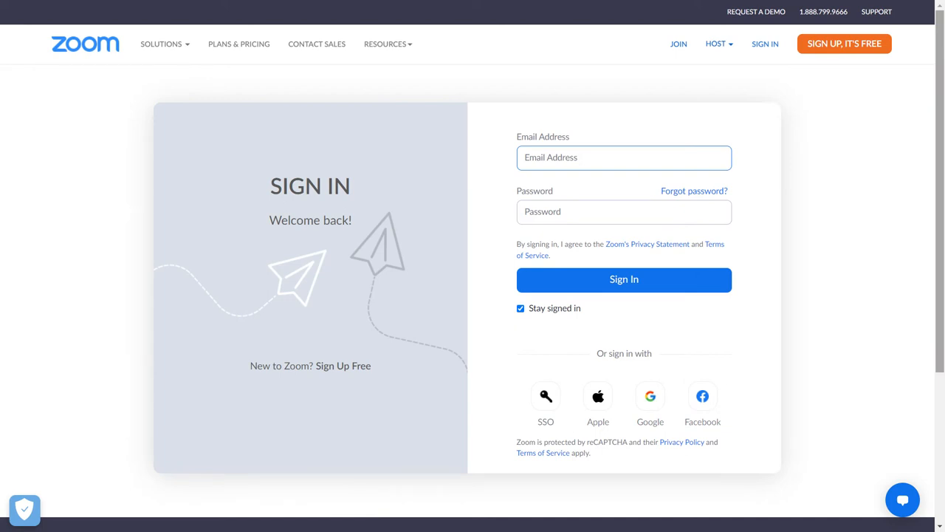
- Sign in to the Zoom account so the profile page appears
{"action": "left_click", "coordinate": [624, 279]}
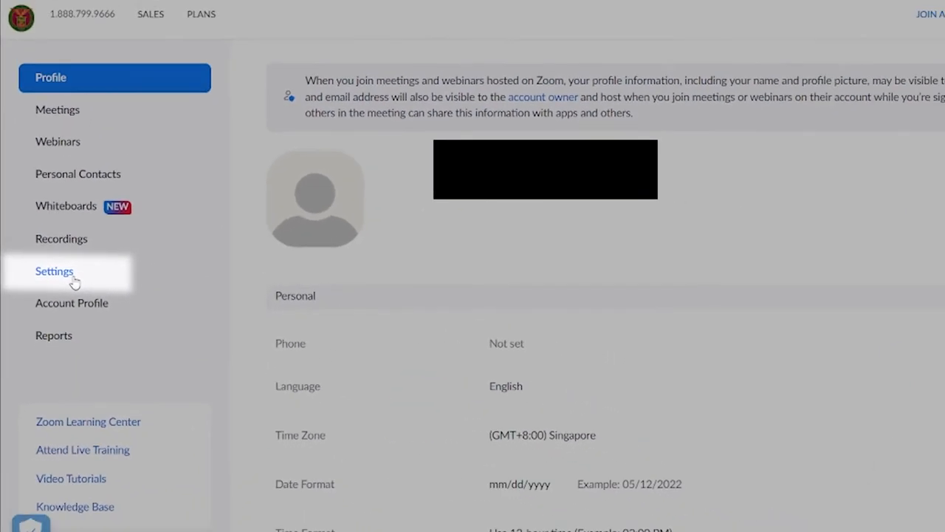
- Enable the Slide Control toggle under Settings > In Meeting (Basic)
{"action": "left_click", "coordinate": [55, 272]}
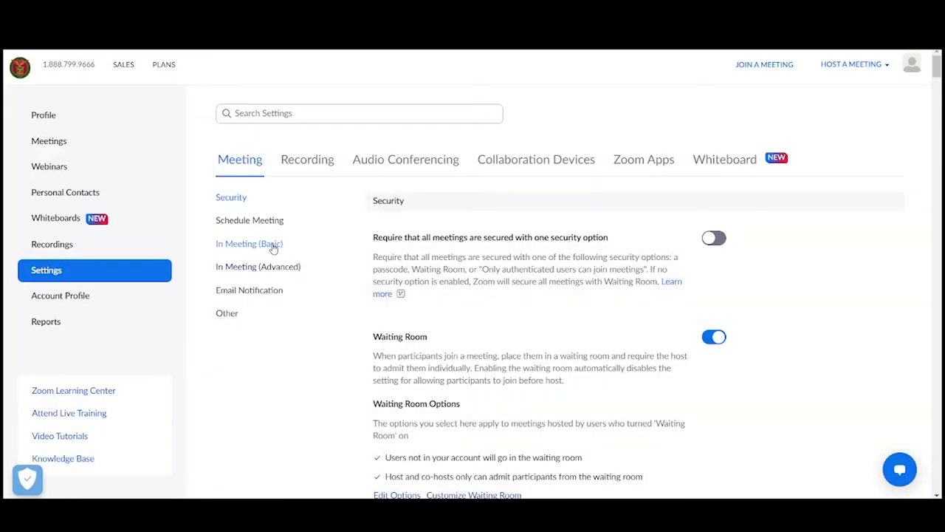
{"action": "left_click", "coordinate": [248, 242]}
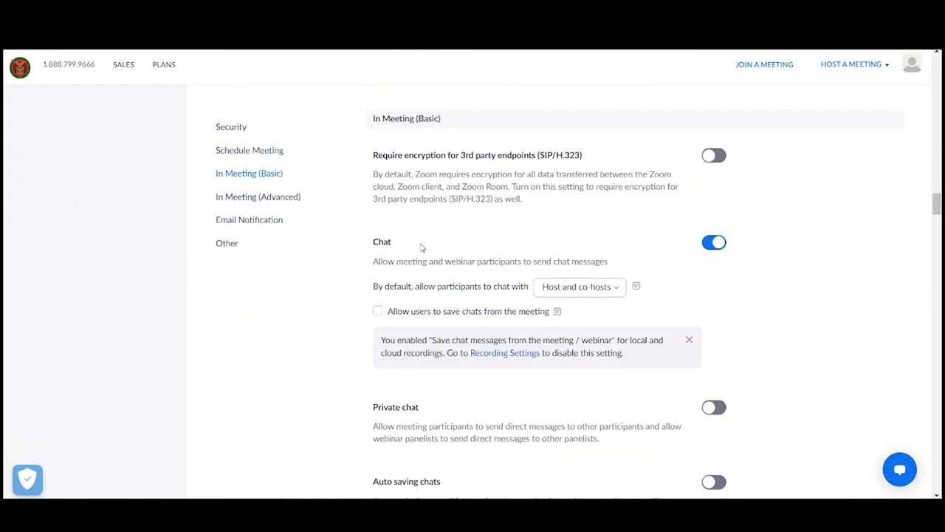
{"action": "scroll", "scroll_direction": "down", "scroll_amount": 3}
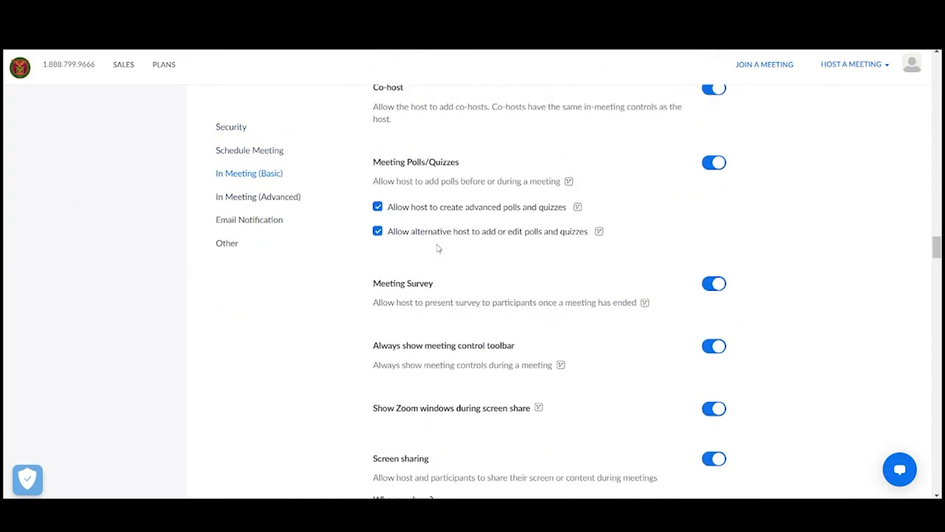
{"action": "scroll", "scroll_direction": "down", "scroll_amount": 3}
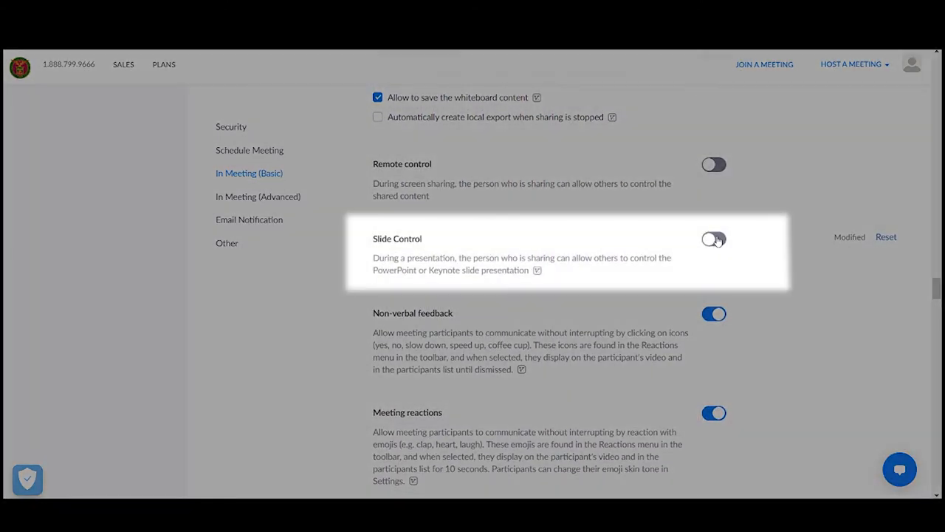
{"action": "left_click", "coordinate": [714, 240]}
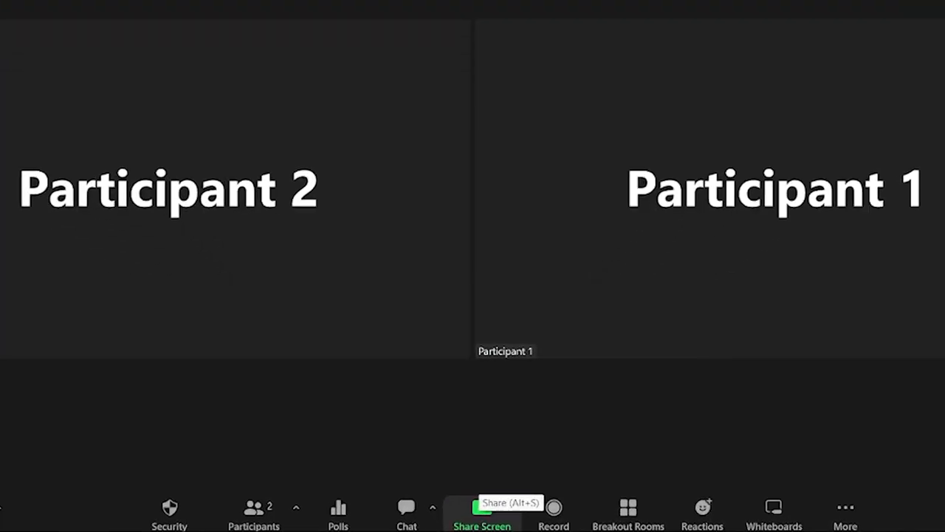
- Share the PowerPoint Slide Show window with the meeting
{"action": "left_click", "coordinate": [481, 509]}
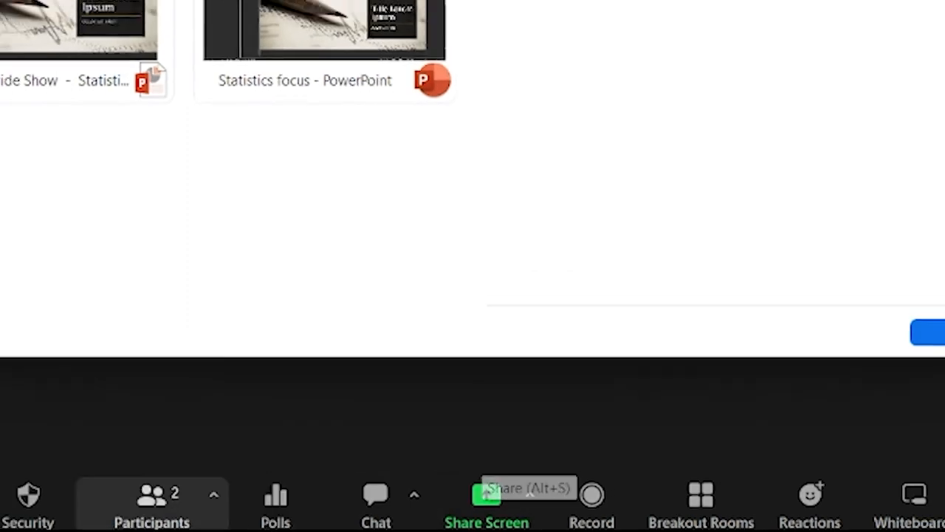
{"action": "left_click", "coordinate": [487, 495]}
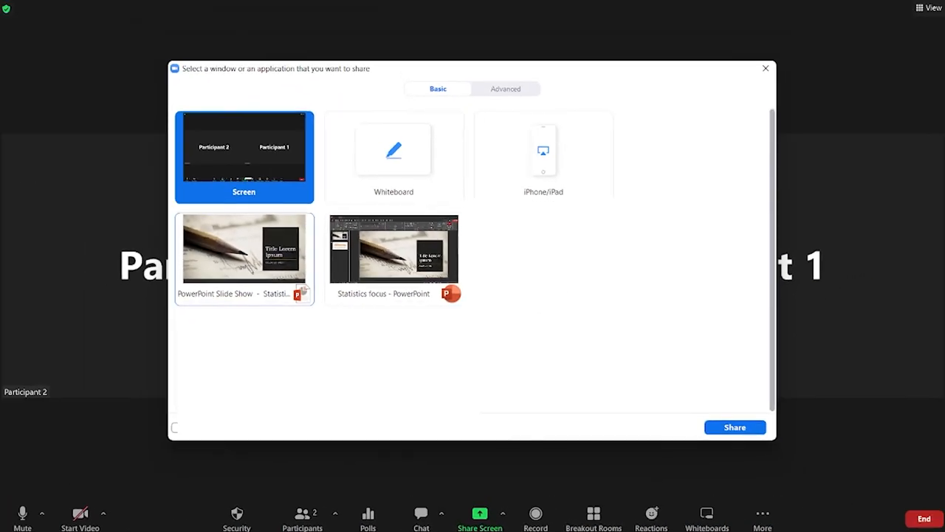
{"action": "left_click", "coordinate": [243, 248]}
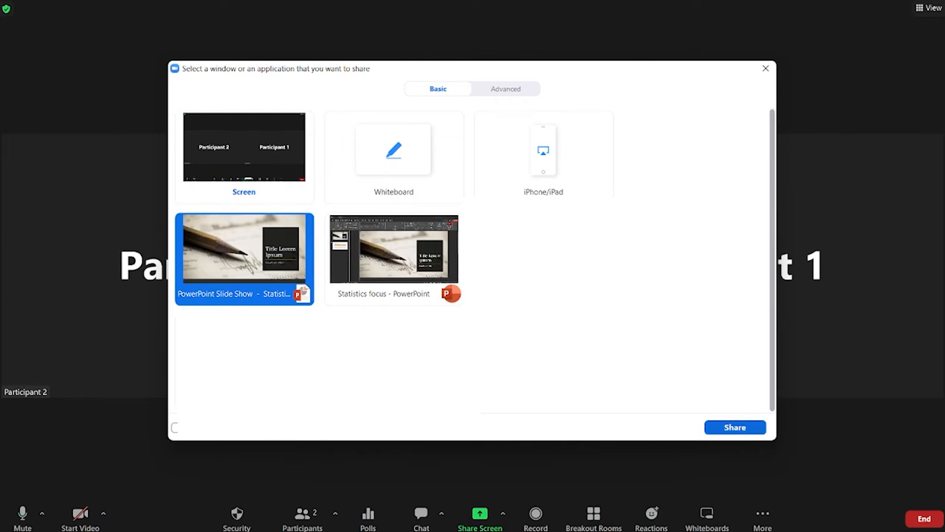
{"action": "left_click", "coordinate": [734, 427]}
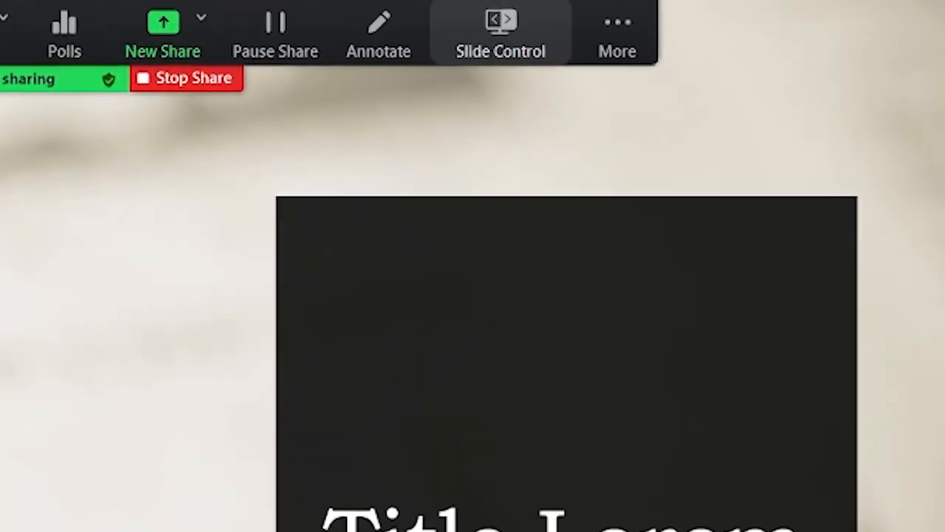
- Assign slide control privileges to Participant 2 from the sharing toolbar
{"action": "left_click", "coordinate": [500, 33]}
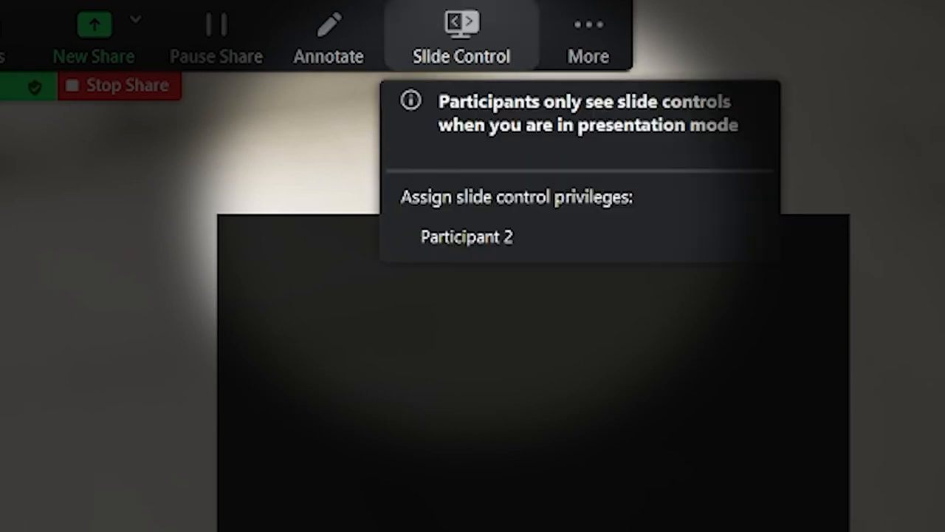
{"action": "mouse_move", "coordinate": [467, 237]}
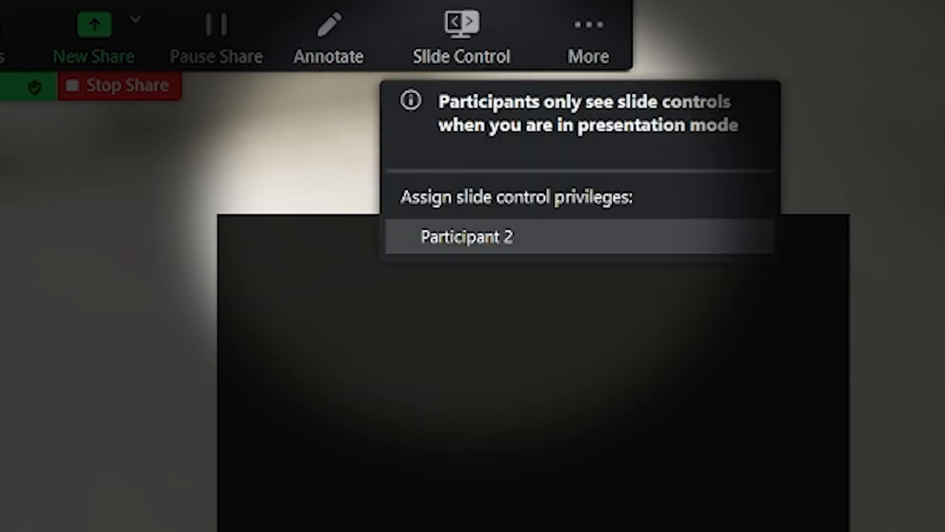
{"action": "left_click", "coordinate": [466, 236]}
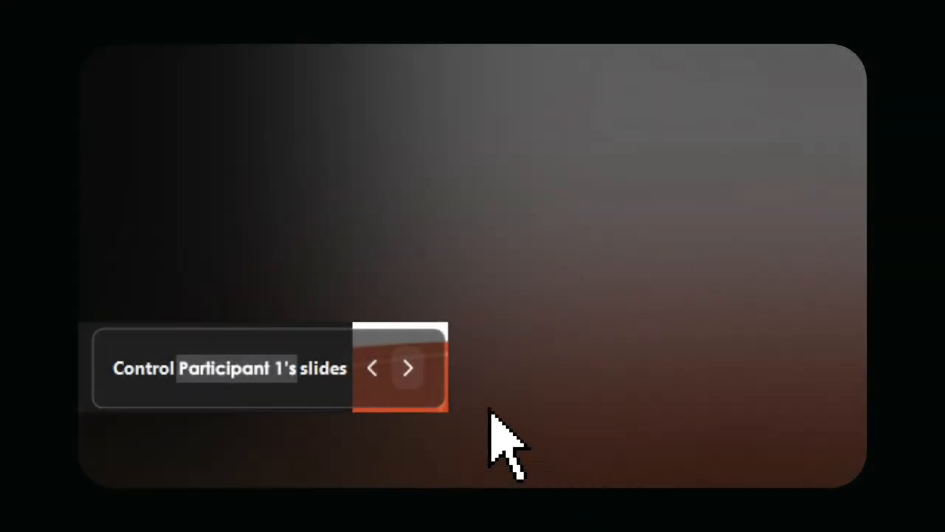
{"action": "mouse_move", "coordinate": [421, 391]}
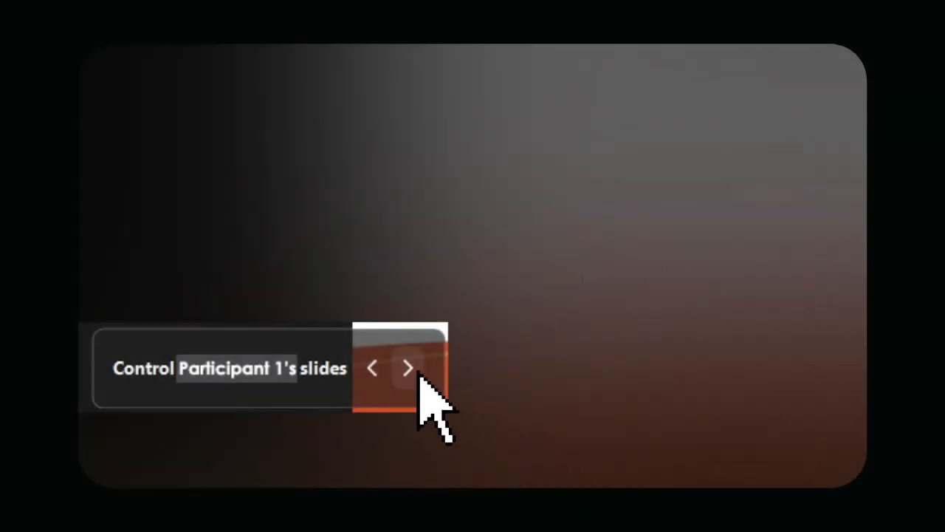